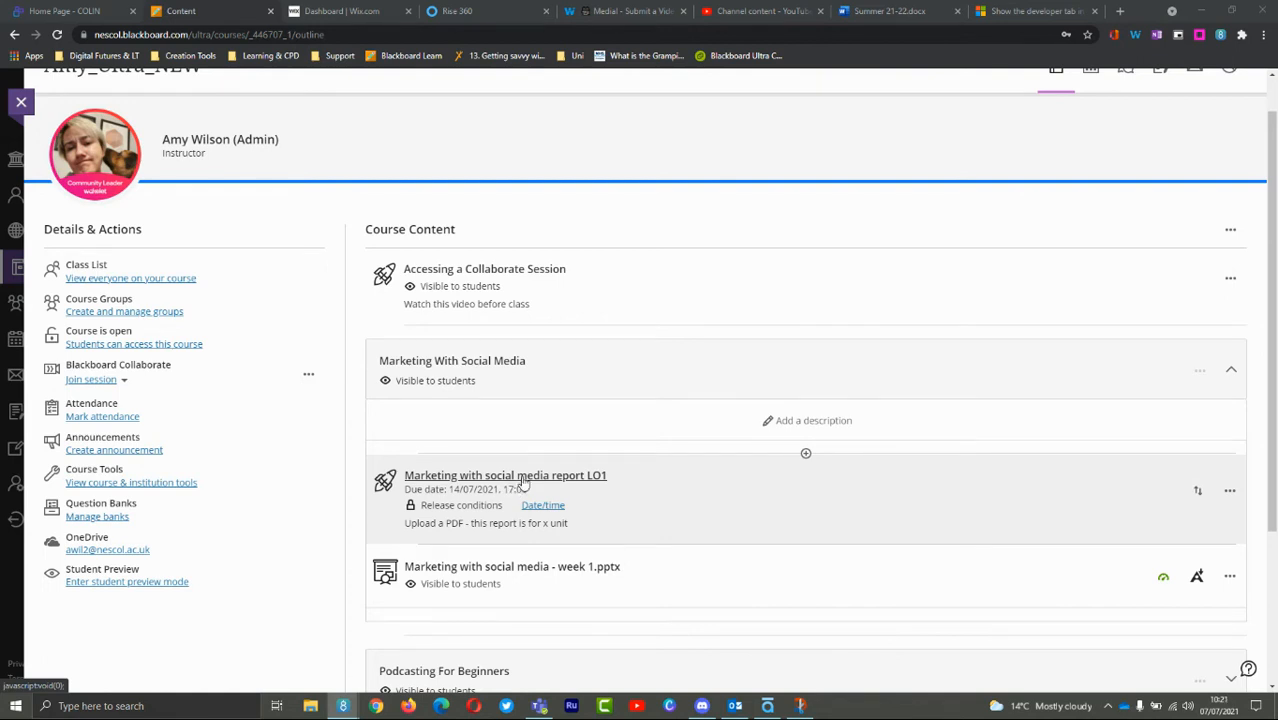
Launch the 'Marketing with social media report LO1' Turnitin assignment inbox from Course Content
left_click(504, 476)
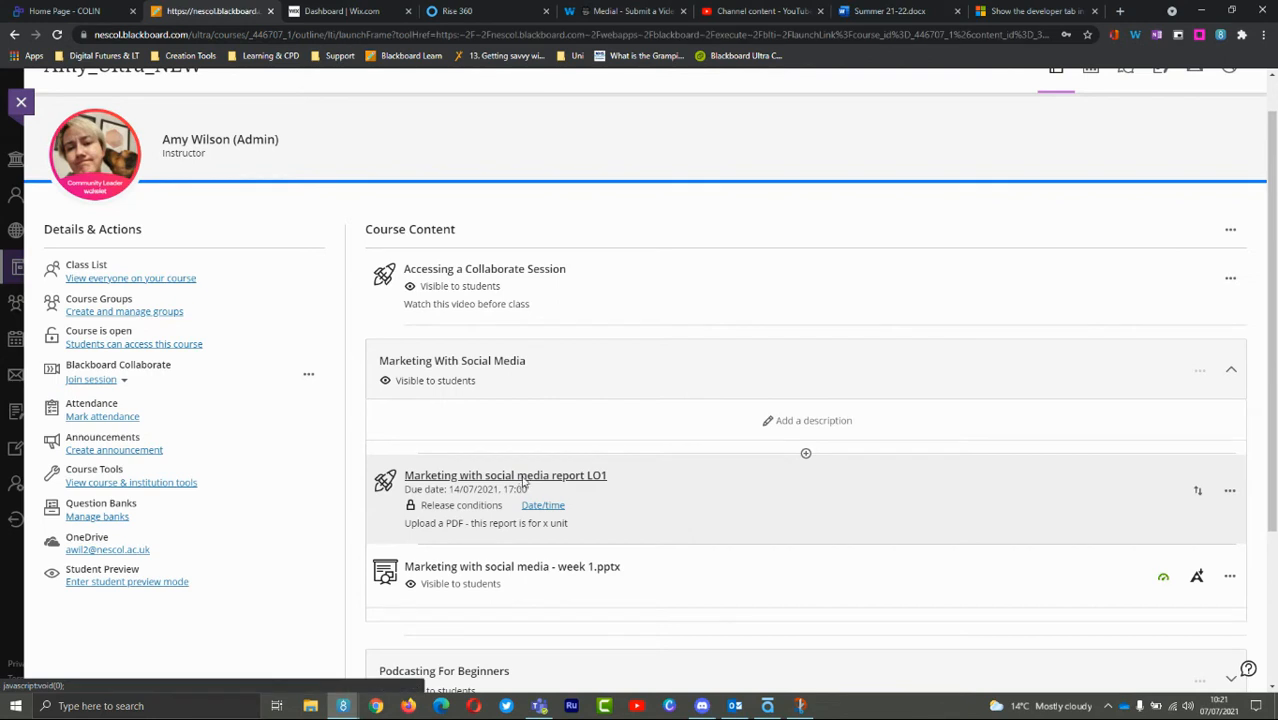
left_click(504, 476)
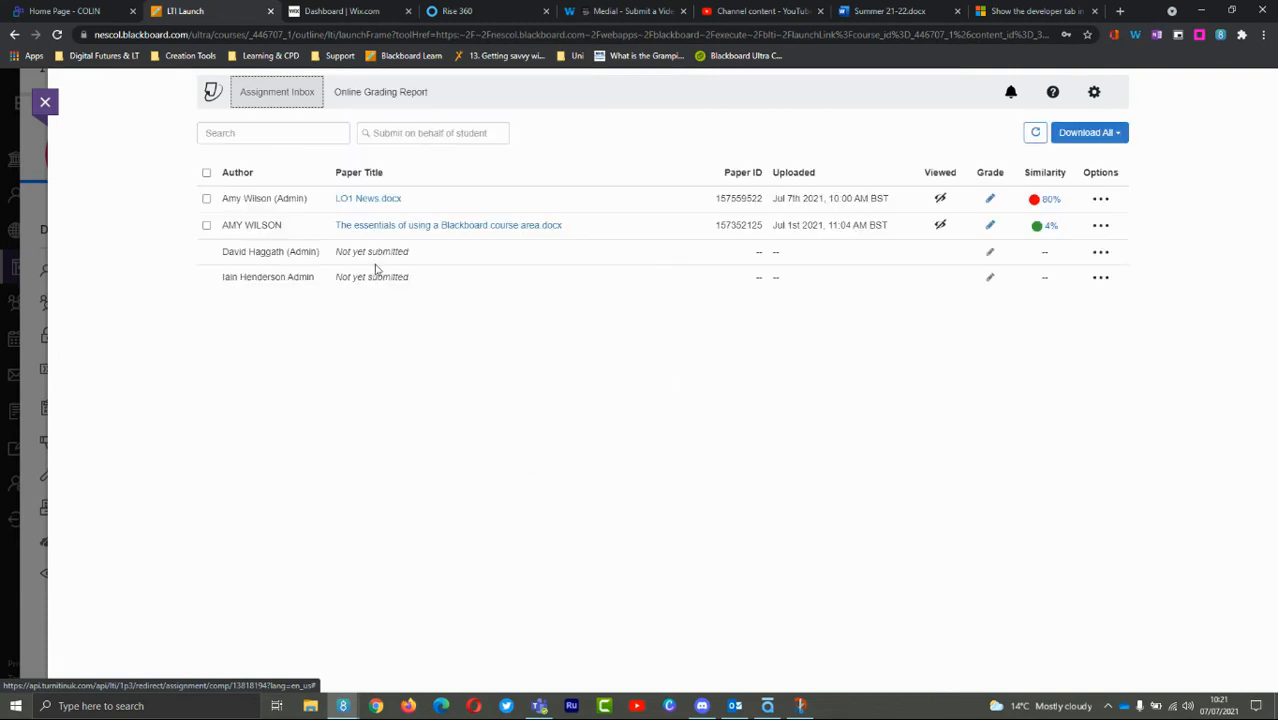
mouse_move(390, 270)
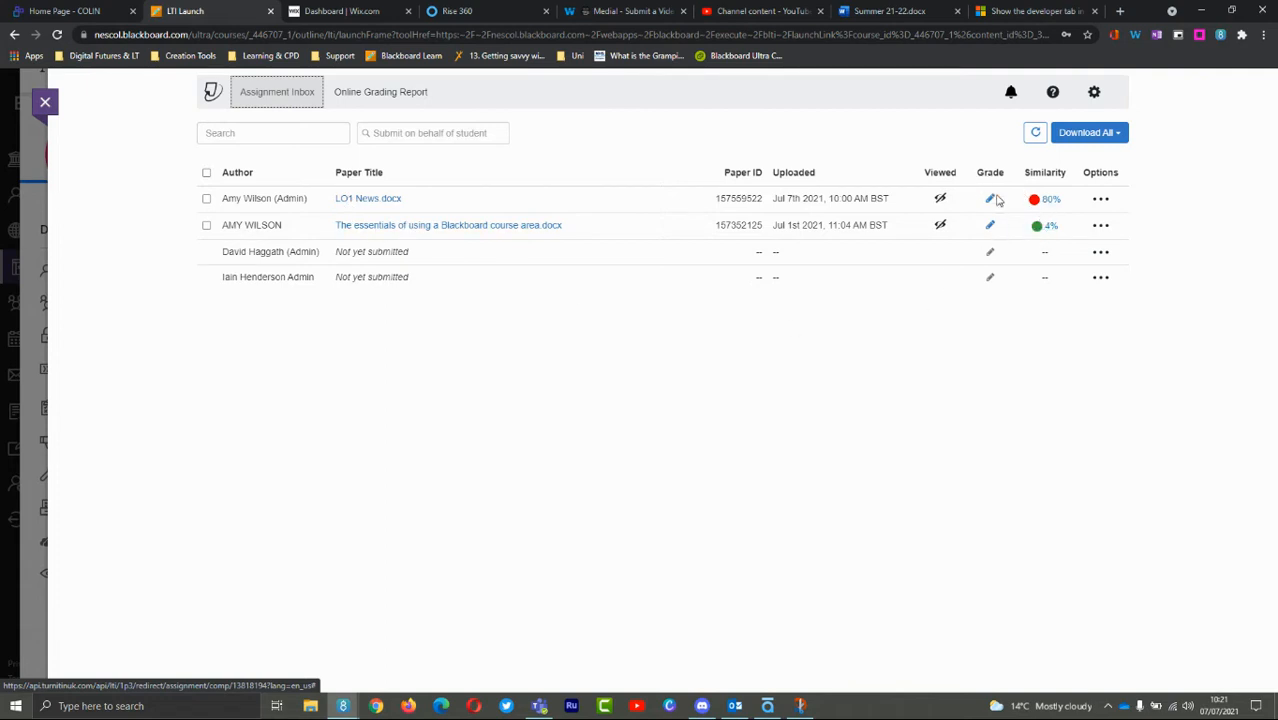
mouse_move(992, 198)
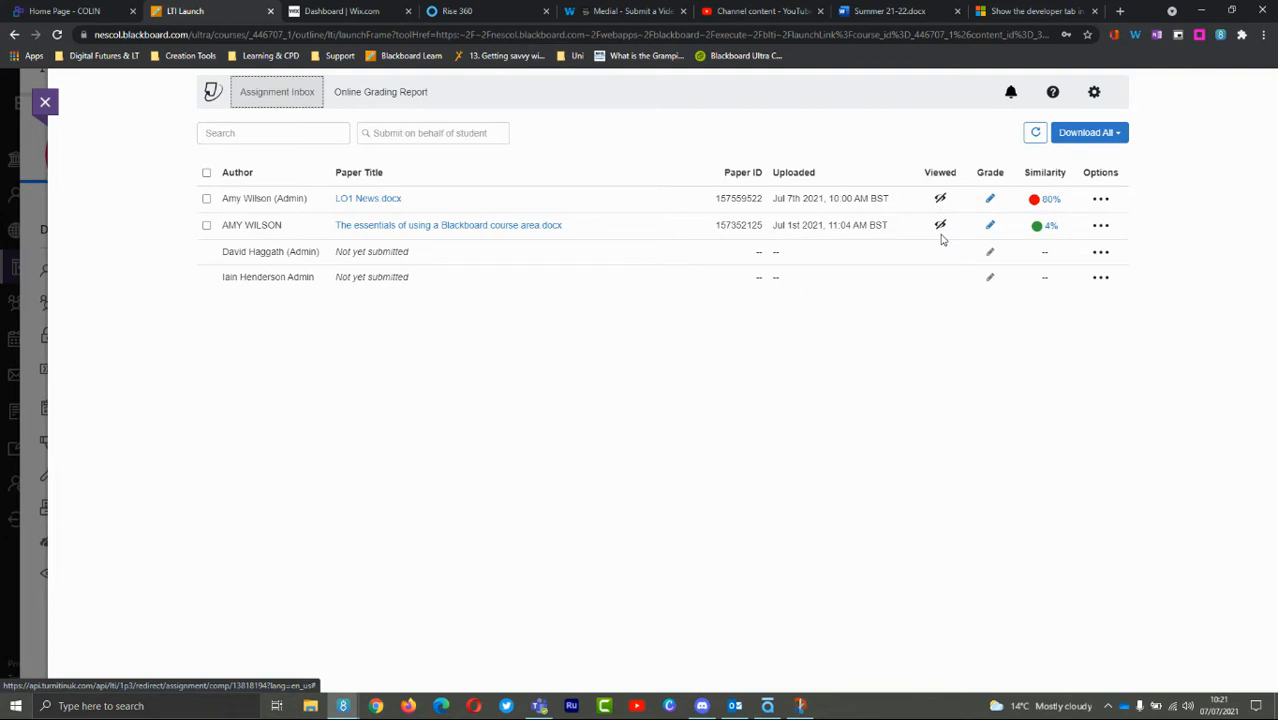
mouse_move(908, 198)
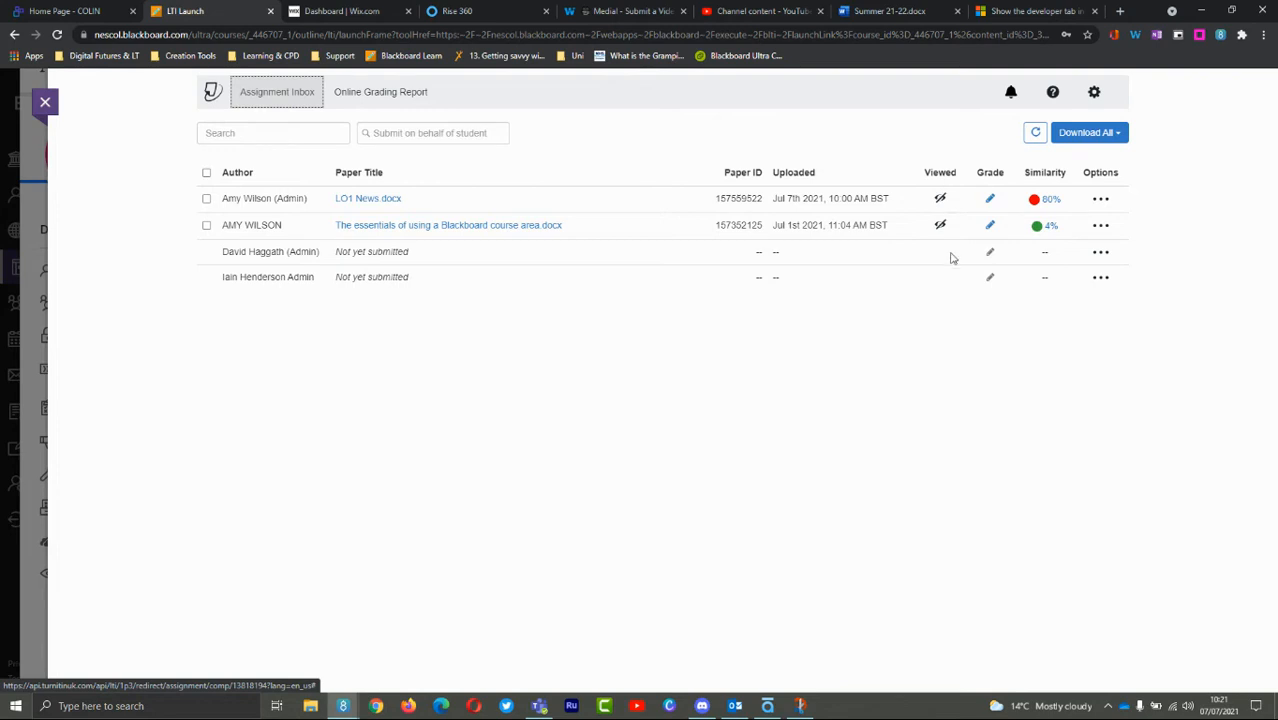
mouse_move(716, 324)
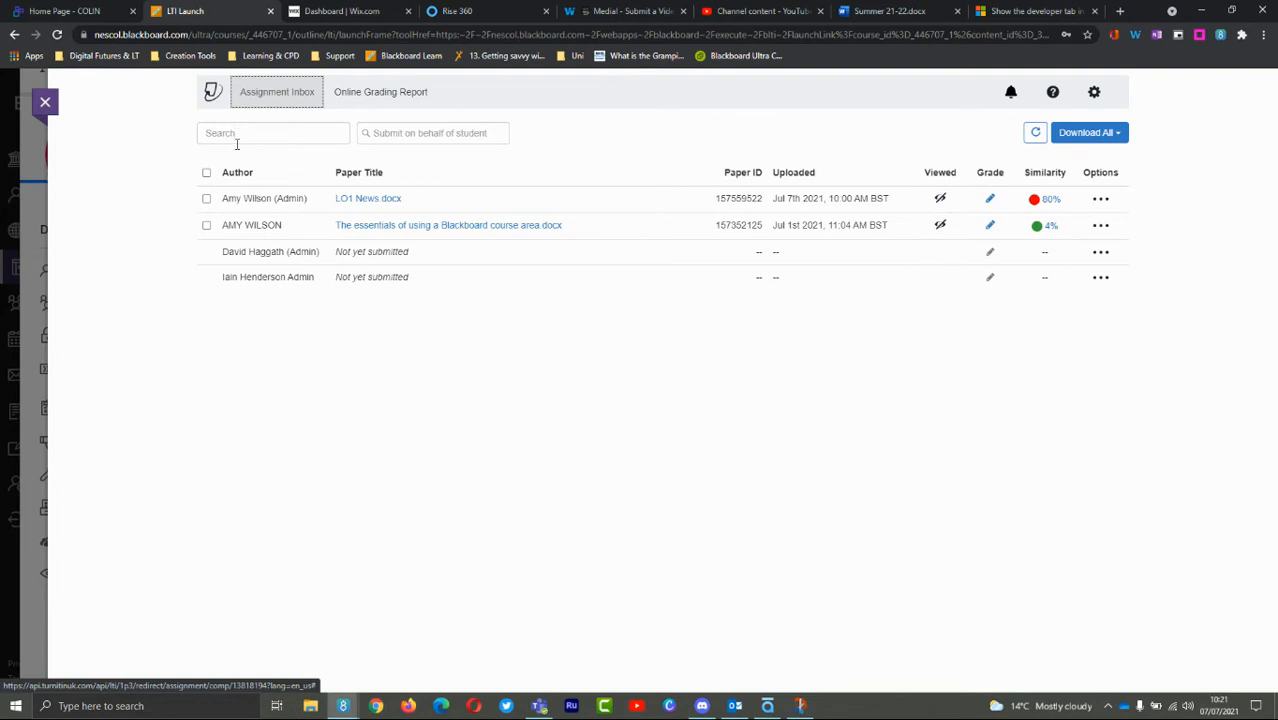
left_click(272, 132)
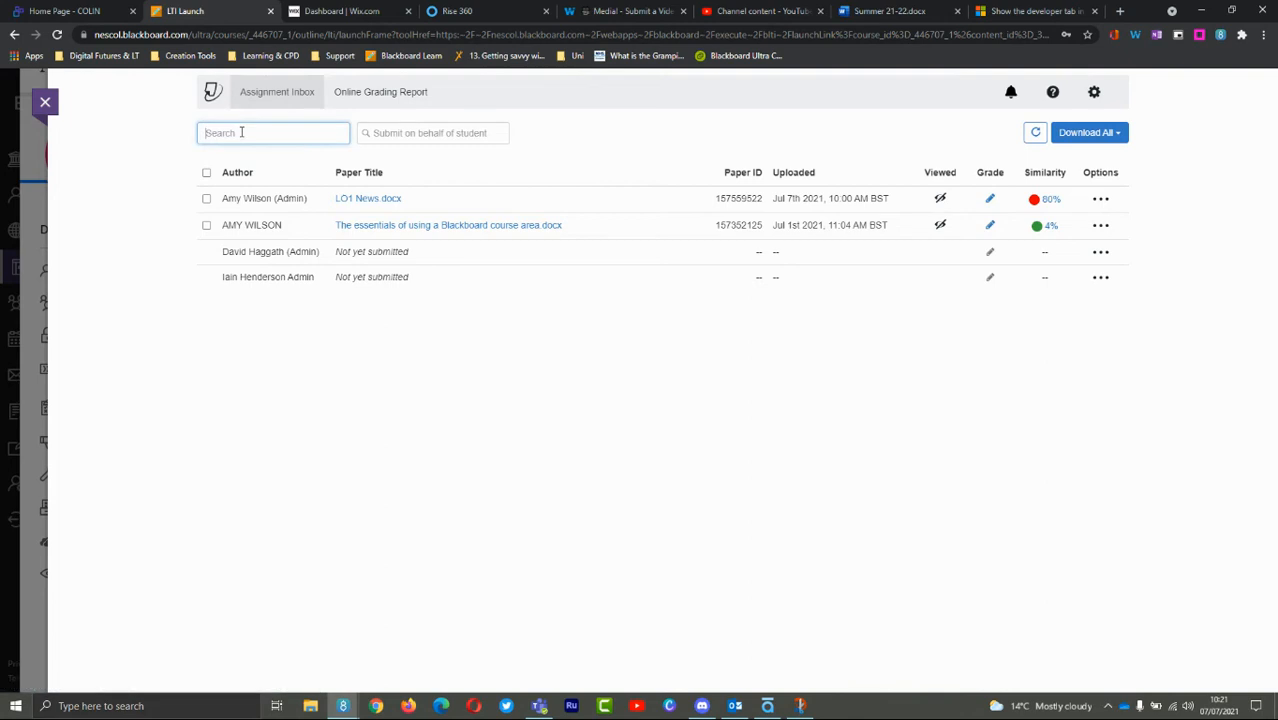
left_click(432, 132)
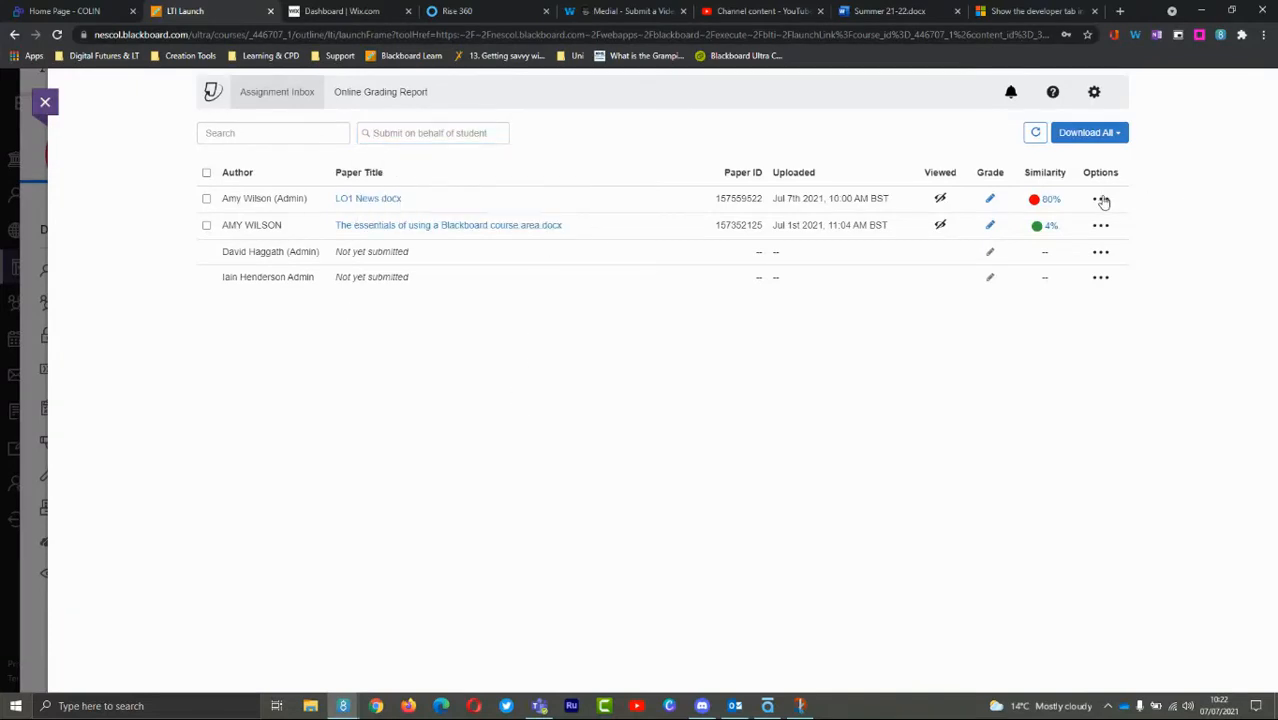
left_click(1100, 200)
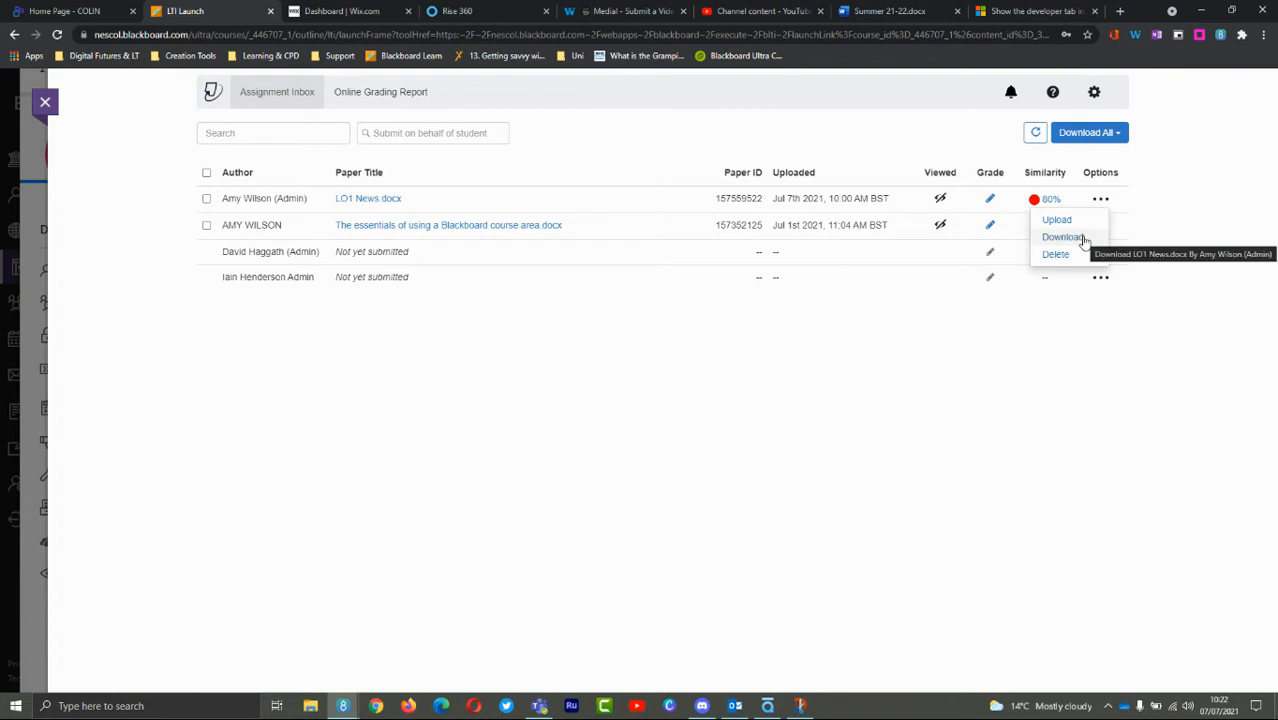
mouse_move(1056, 254)
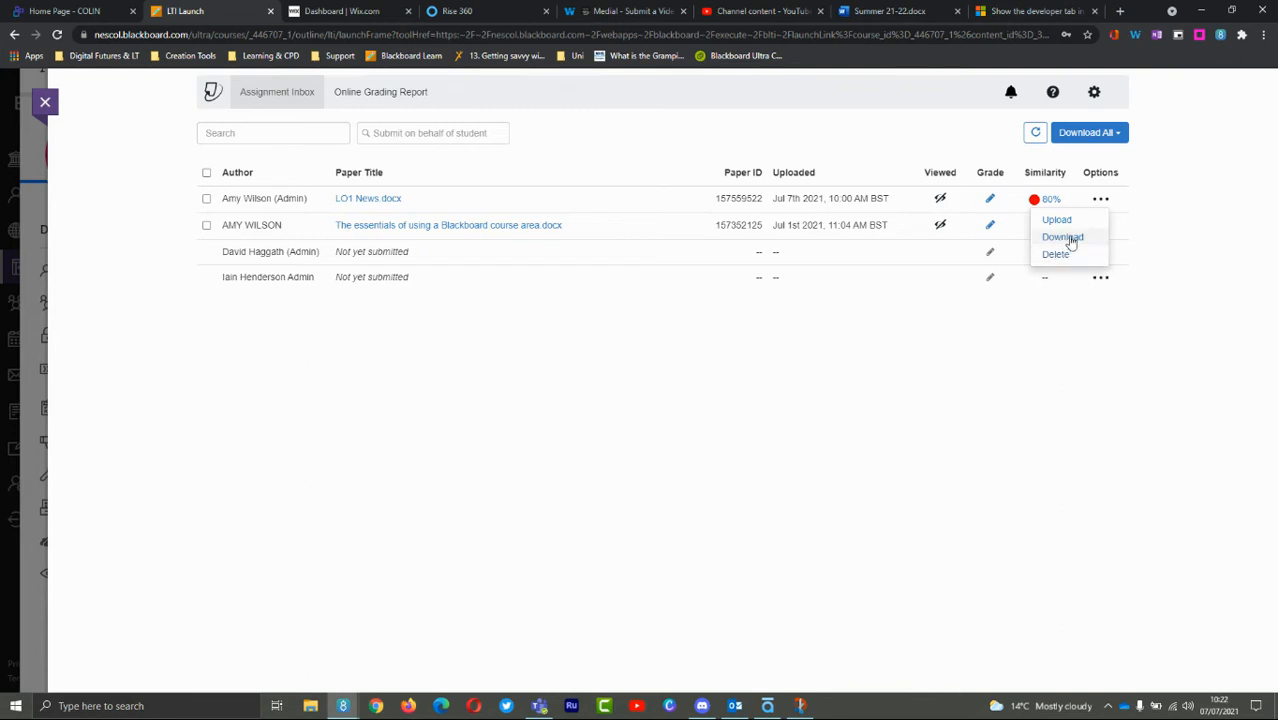
mouse_move(1062, 236)
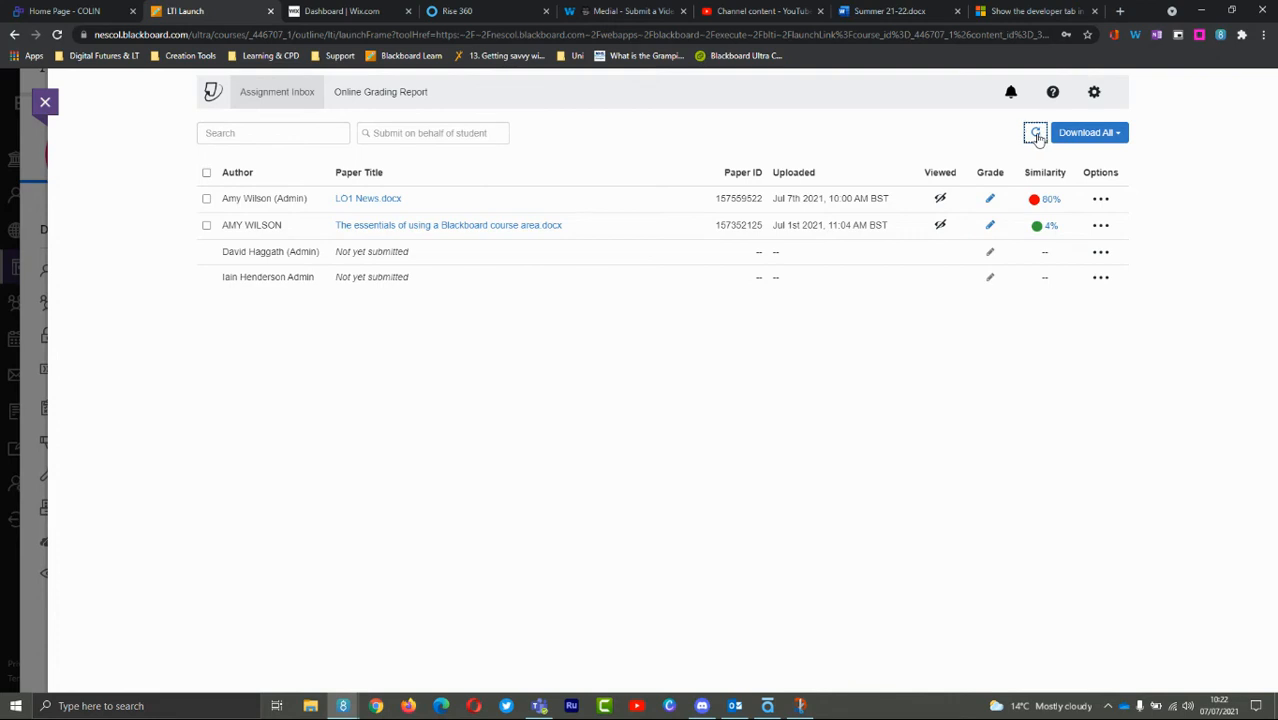
Refresh the inbox data so the non-submitting students list updates
left_click(1036, 132)
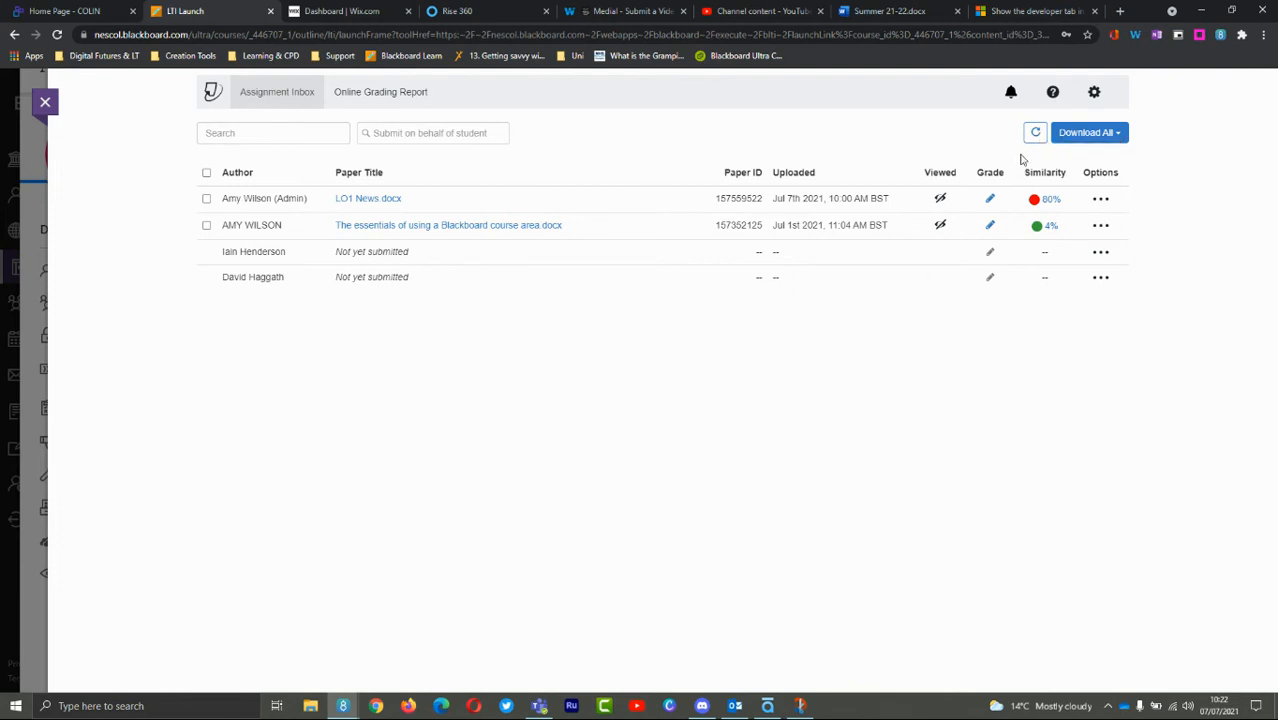
mouse_move(1036, 132)
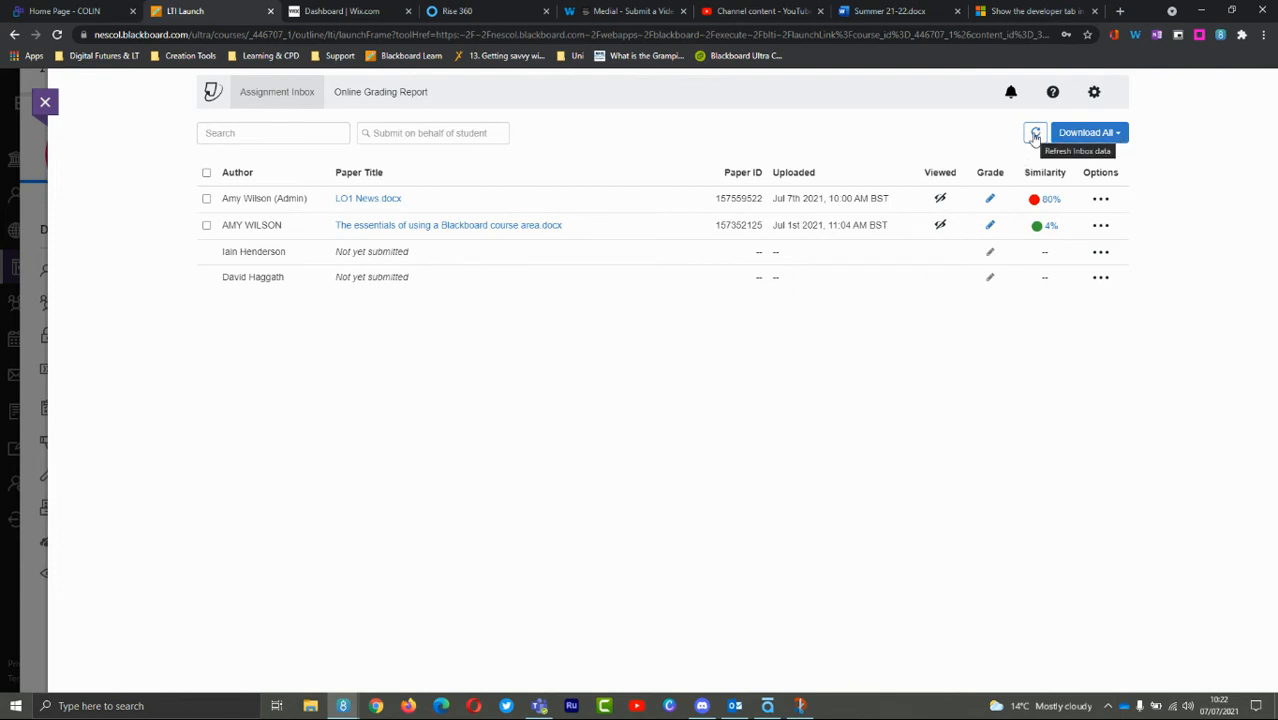
mouse_move(1122, 140)
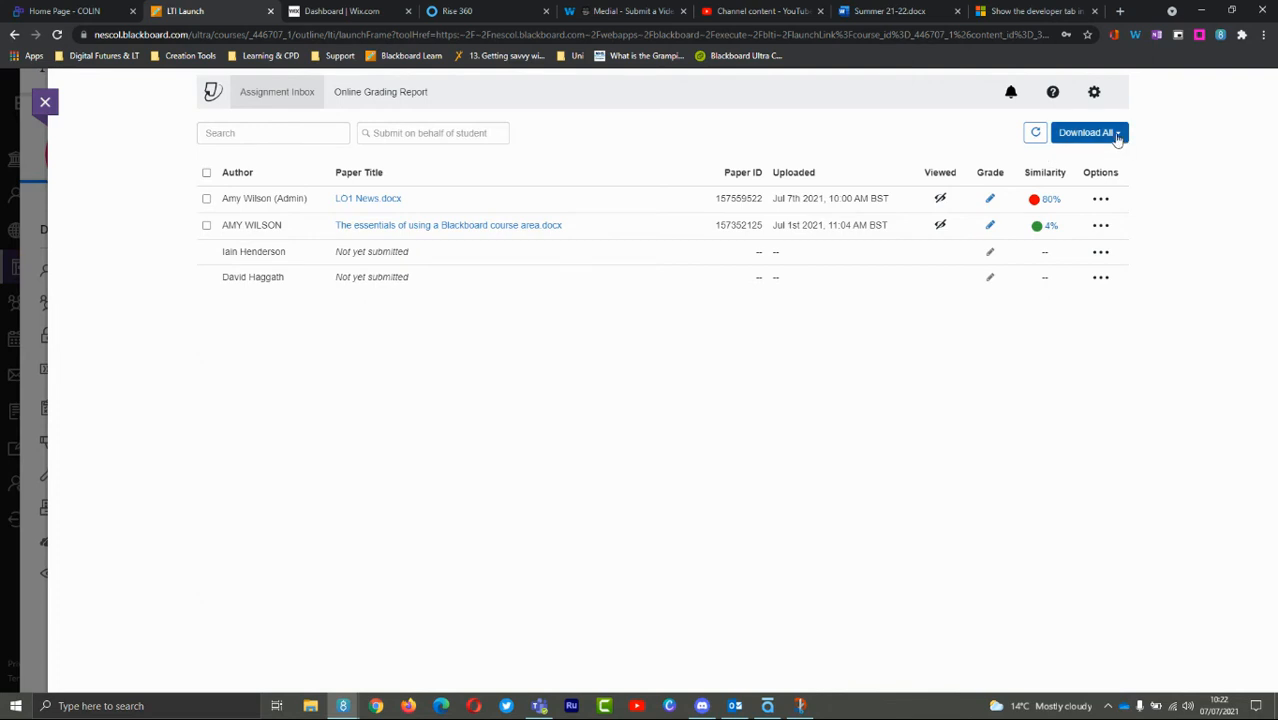
left_click(1088, 132)
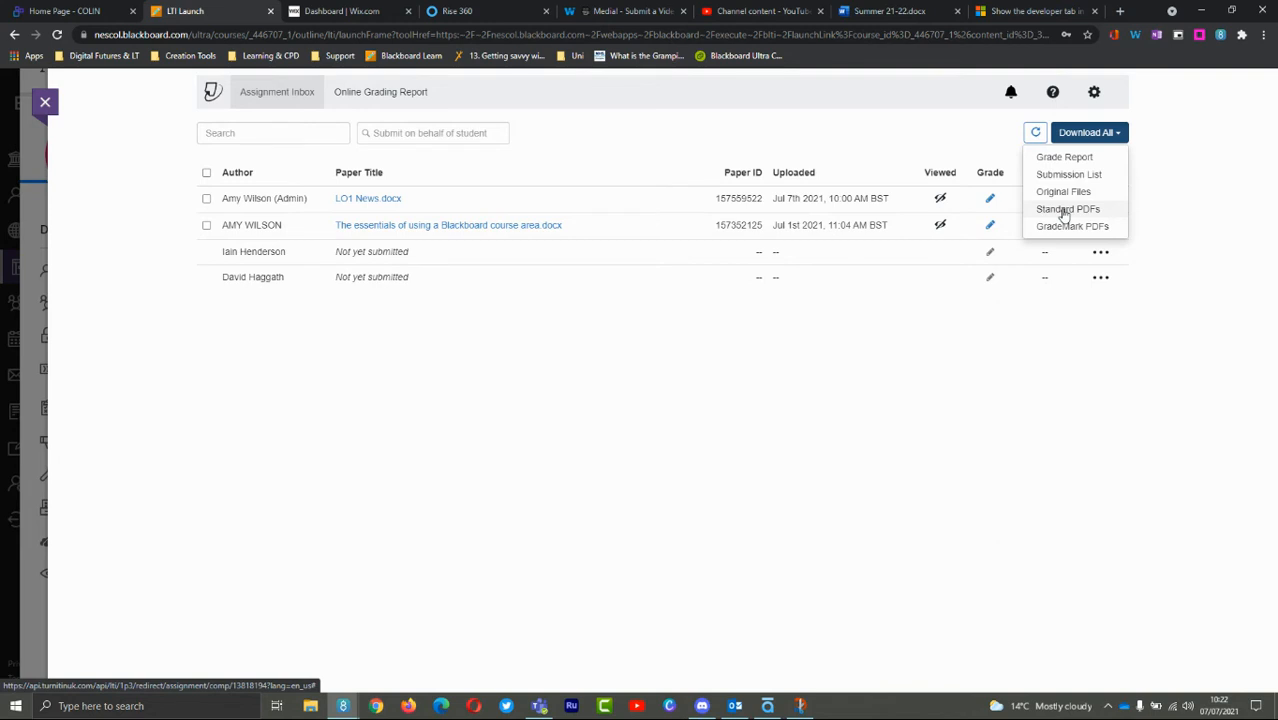
mouse_move(1064, 224)
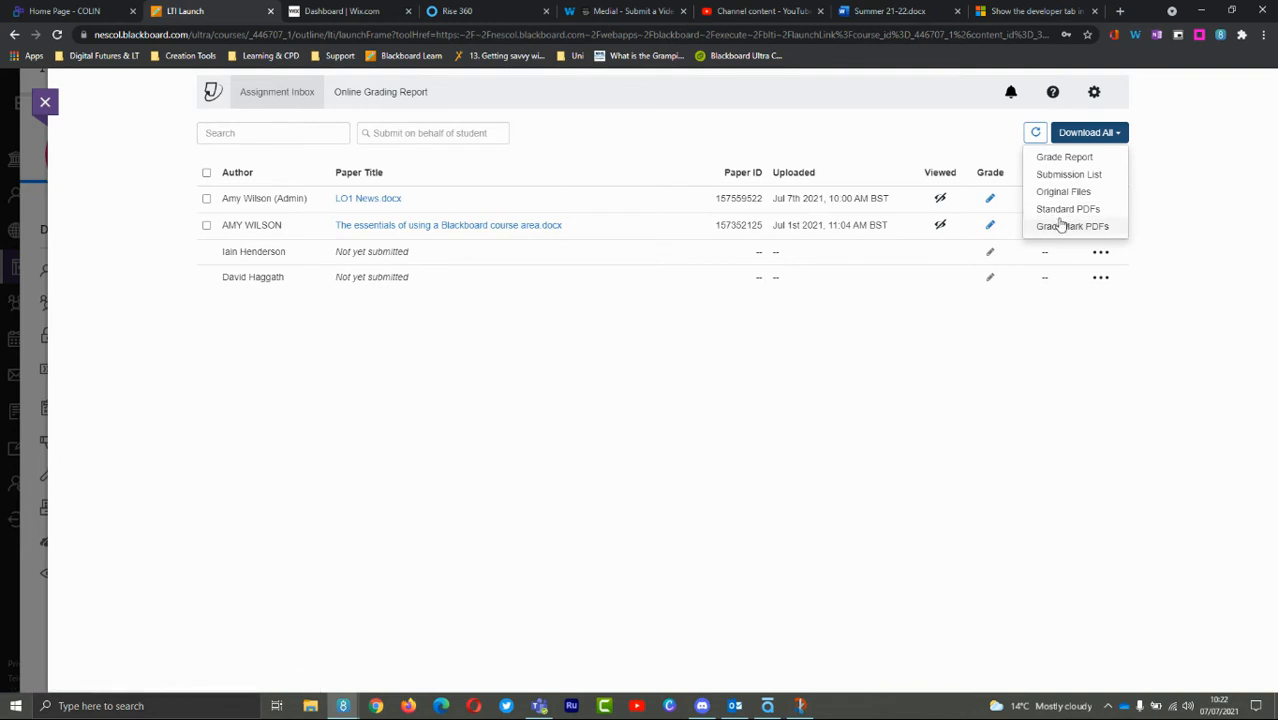
mouse_move(1056, 216)
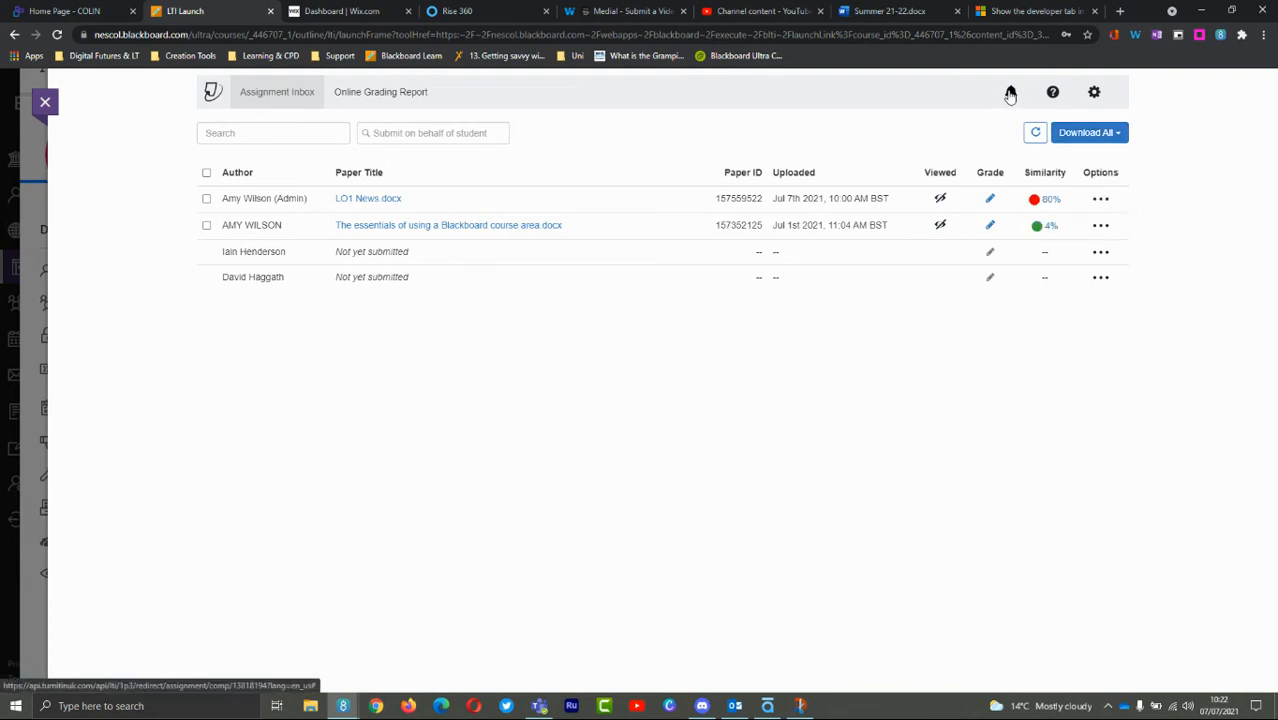
mouse_move(1010, 92)
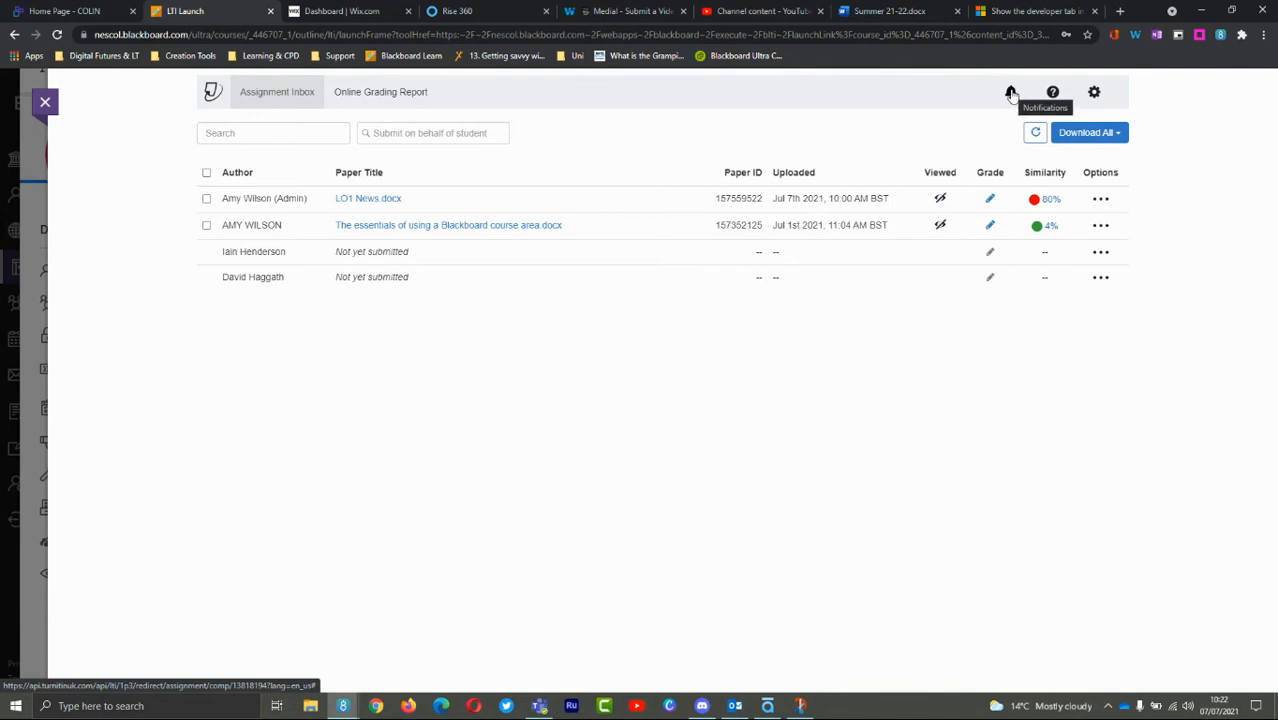
Read the expanded e-rater maintenance system message in Notifications, then dismiss the panel
left_click(1012, 92)
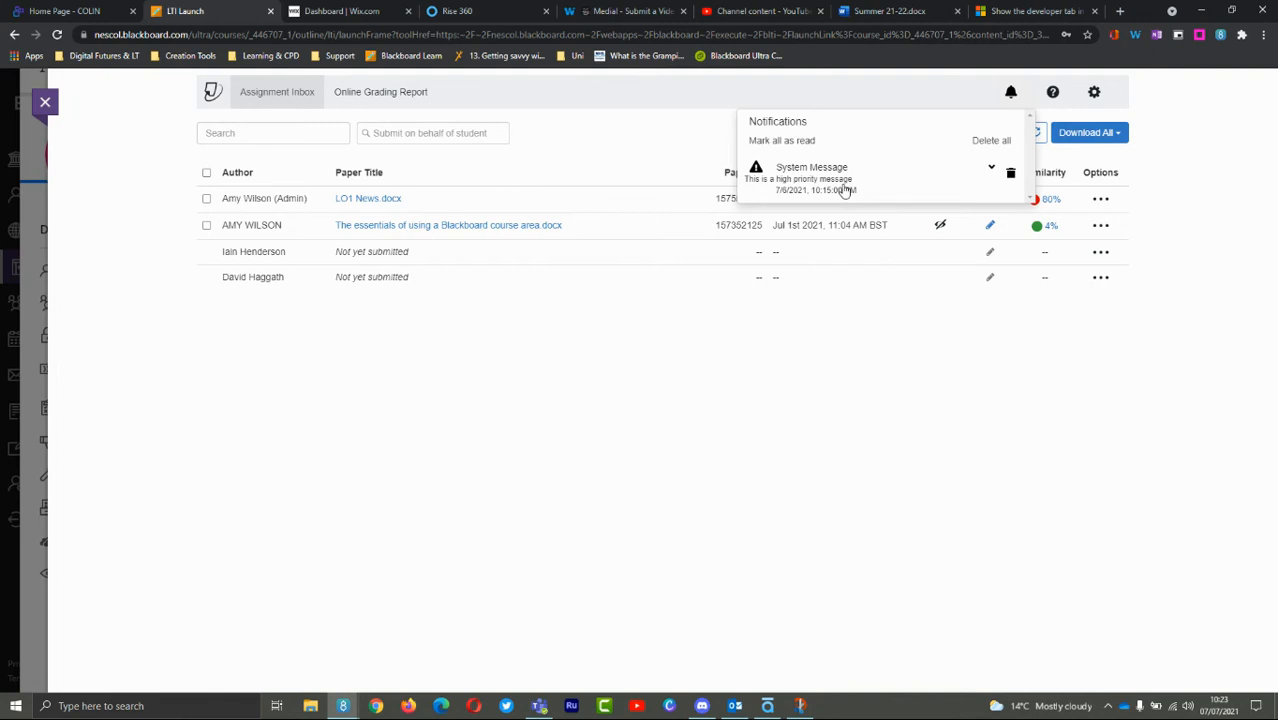
left_click(992, 168)
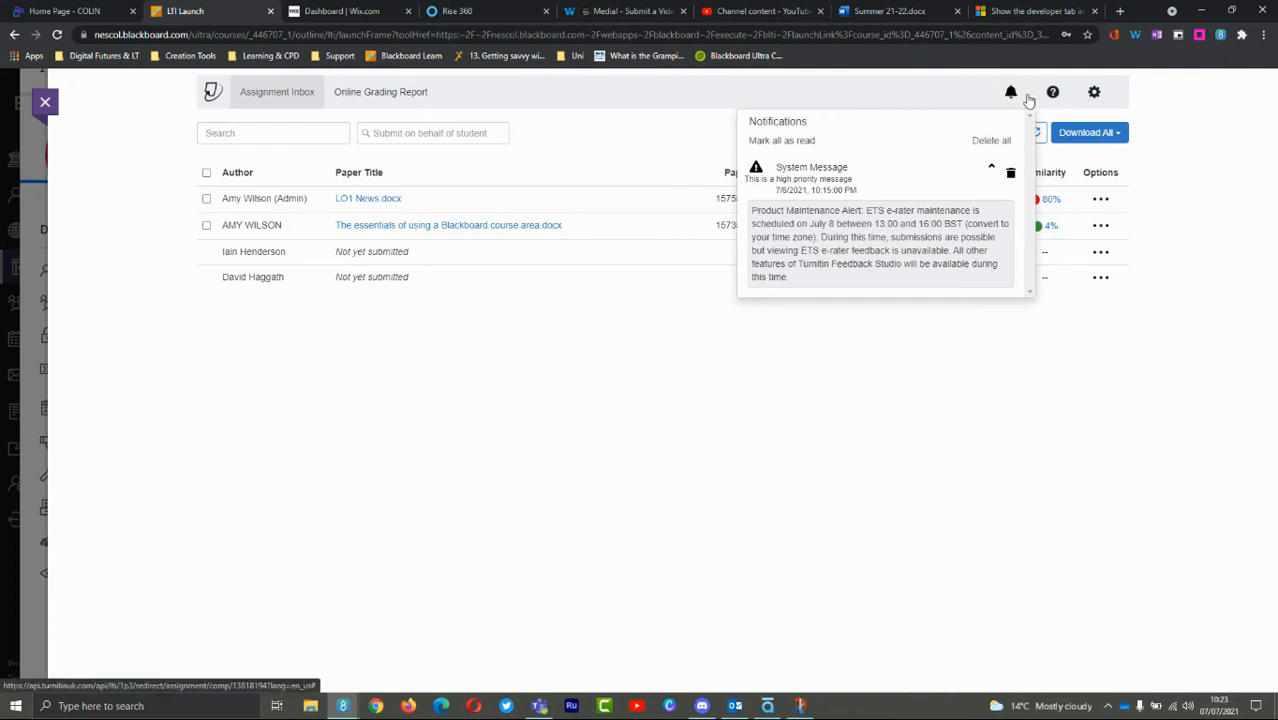
mouse_move(1012, 92)
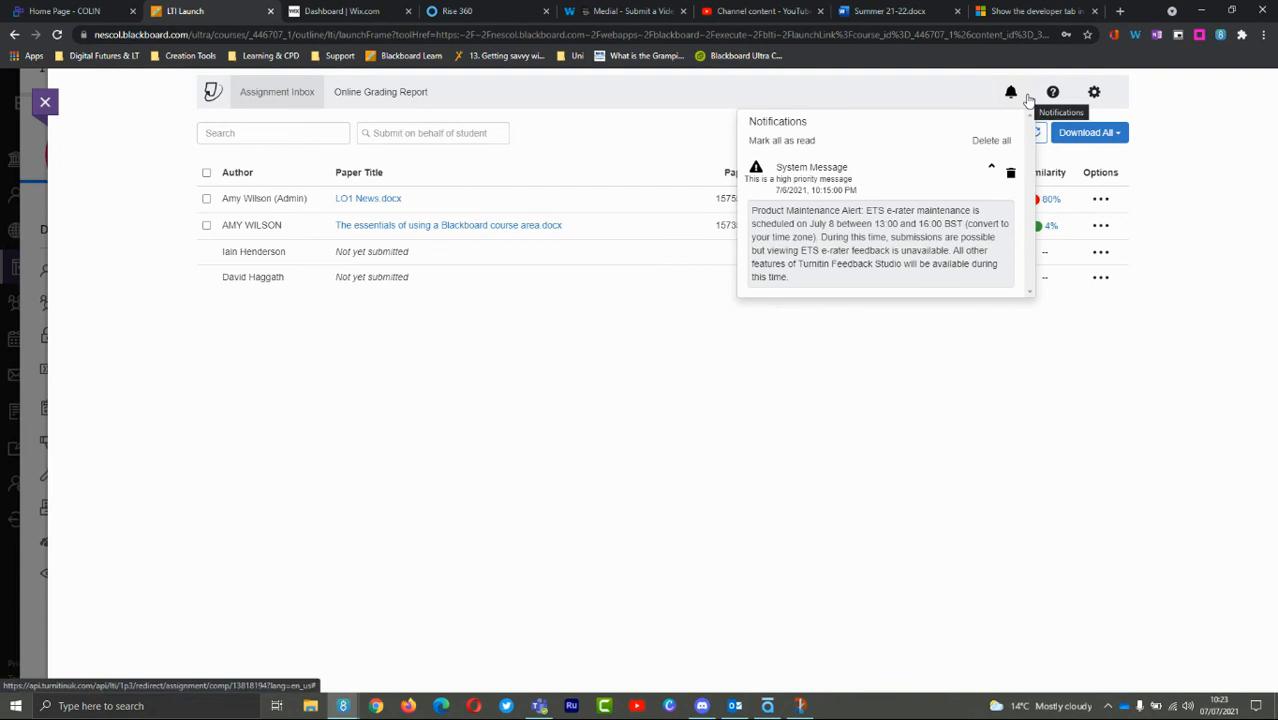
mouse_move(884, 228)
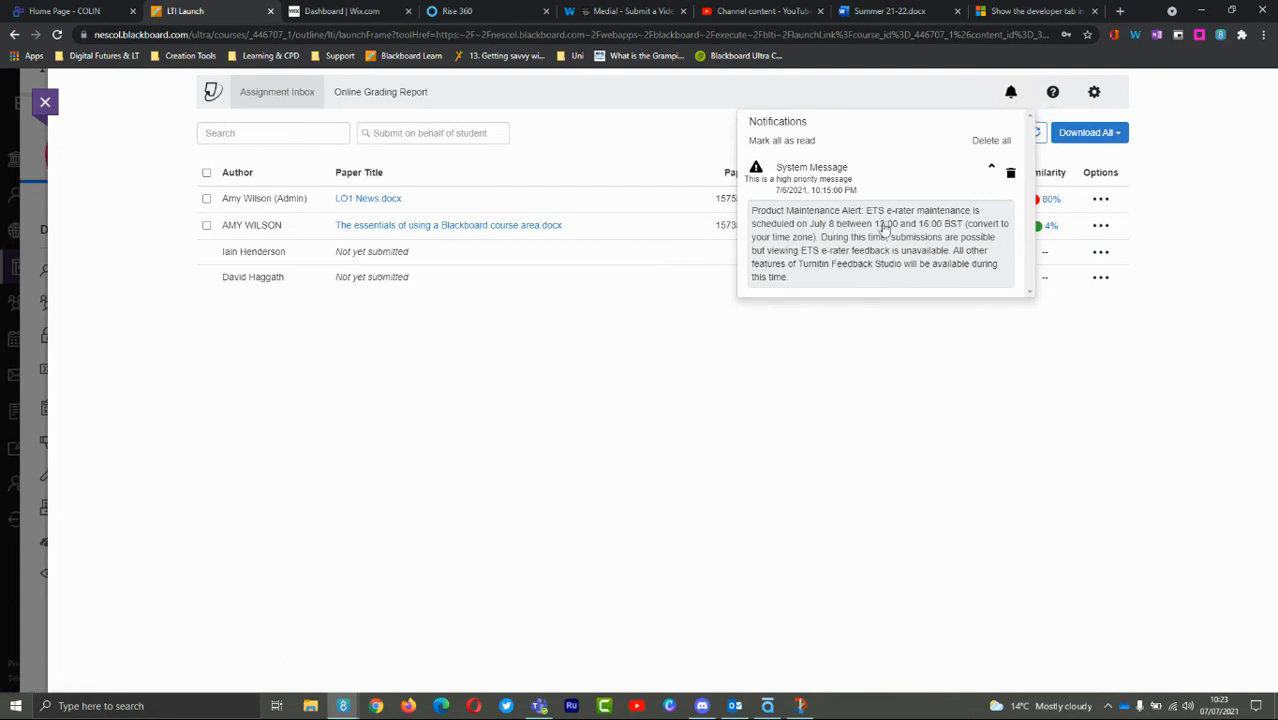
mouse_move(886, 232)
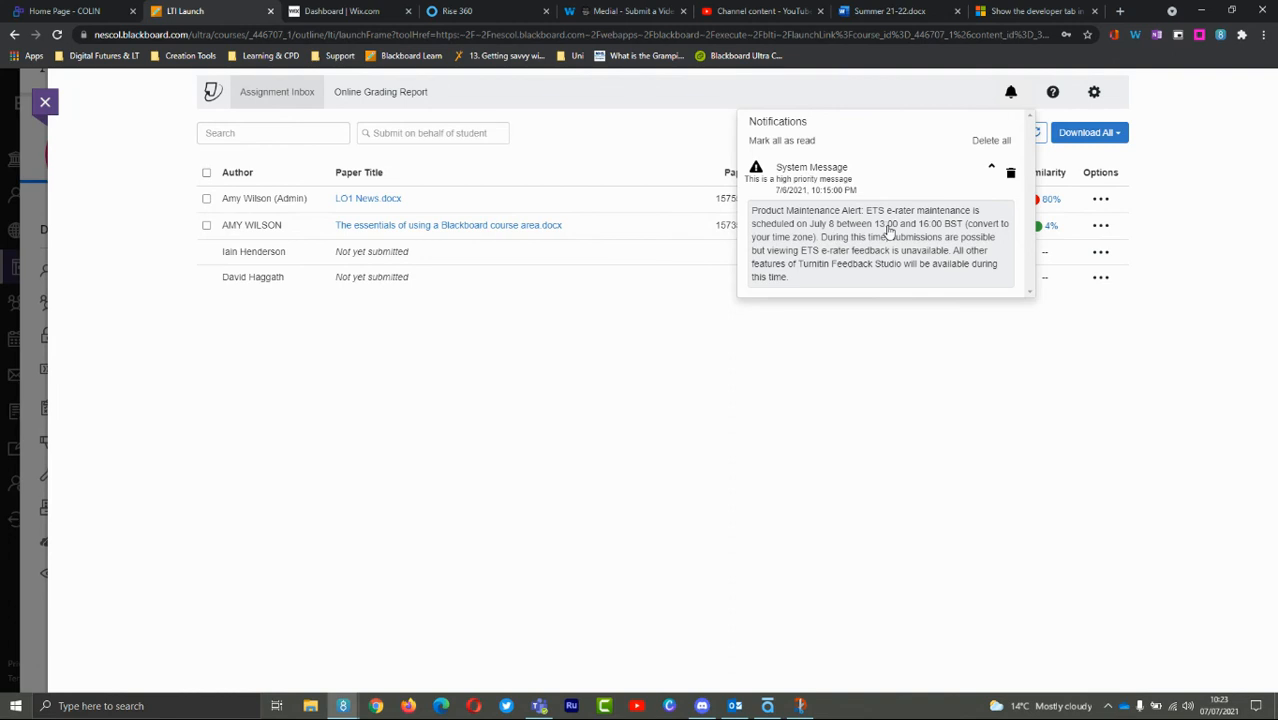
mouse_move(884, 232)
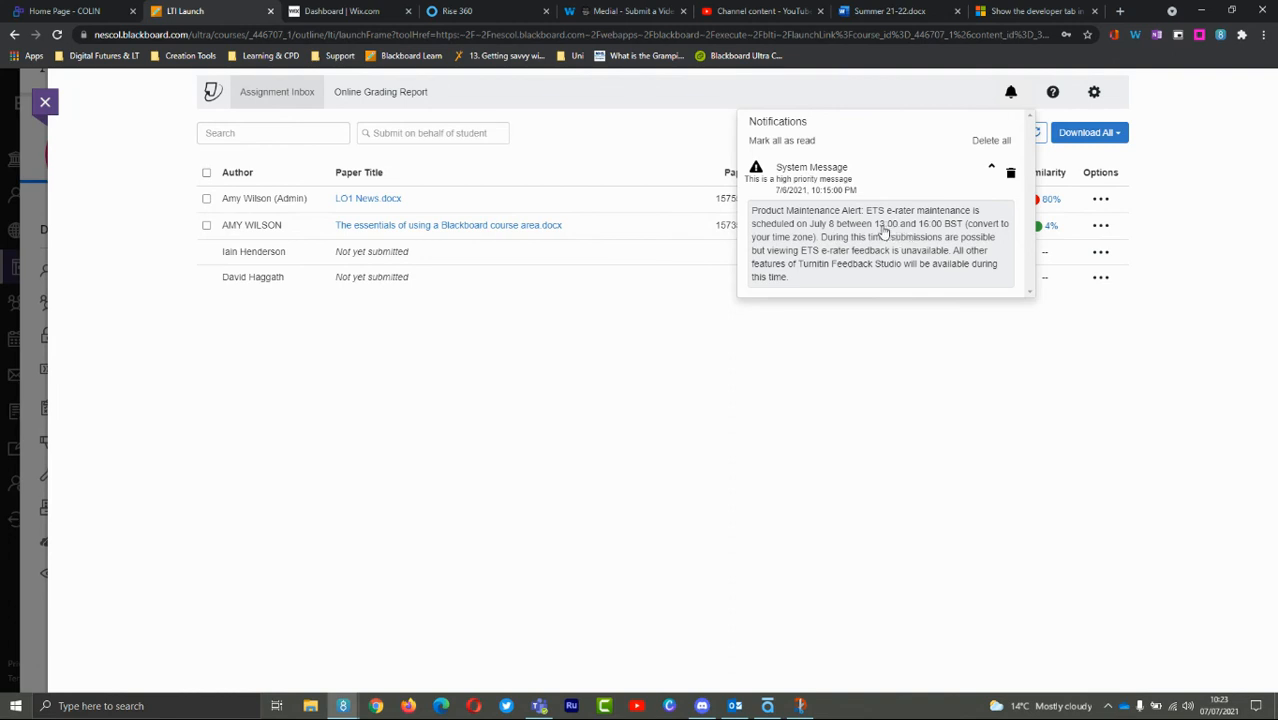
mouse_move(896, 232)
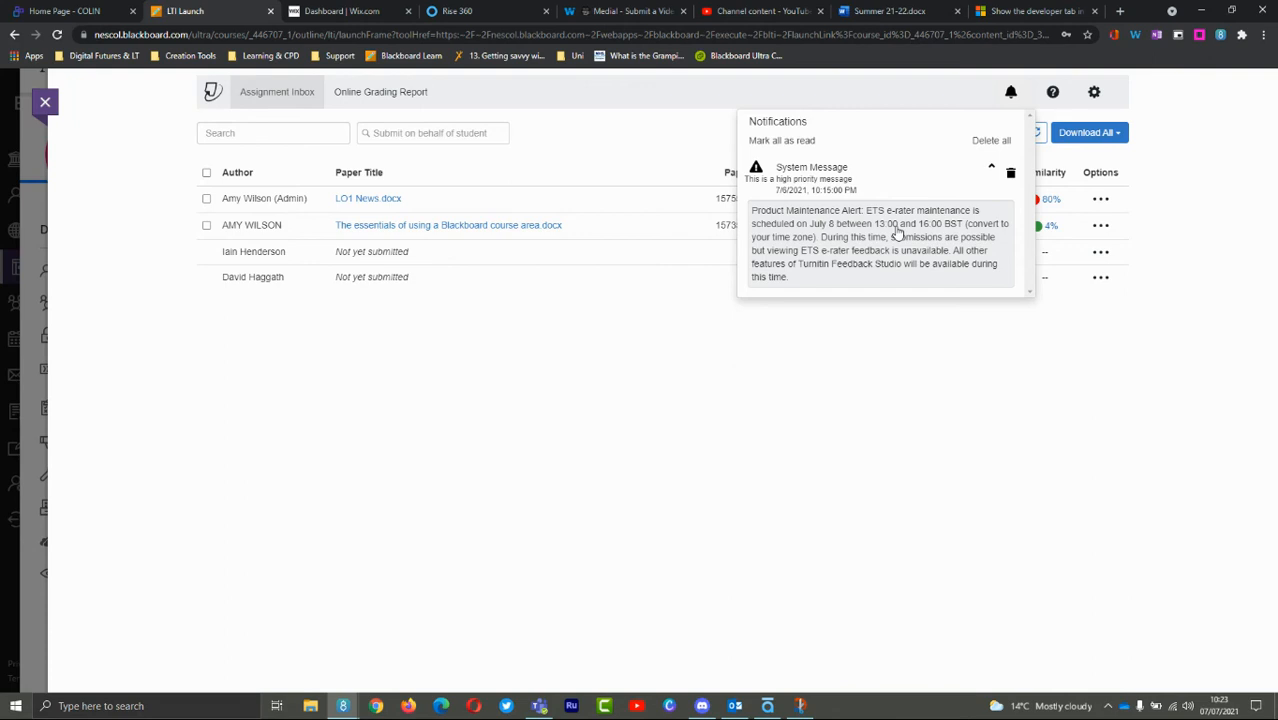
mouse_move(1012, 92)
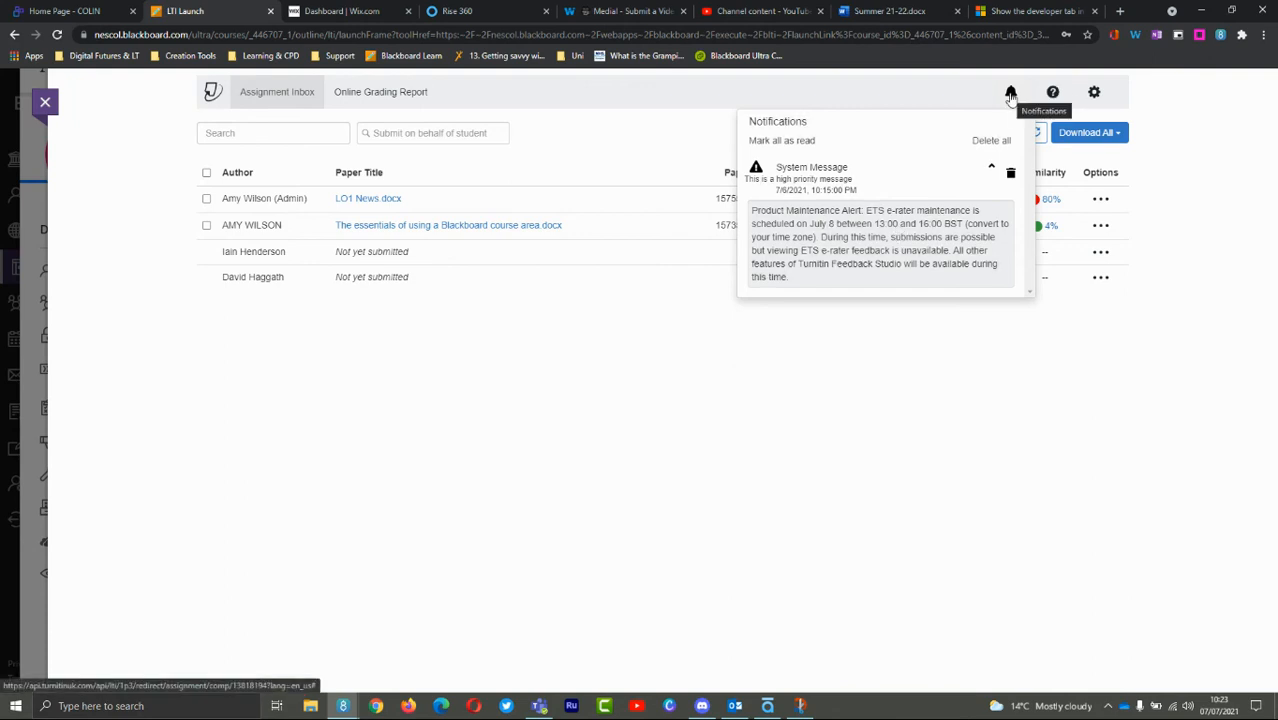
left_click(1010, 92)
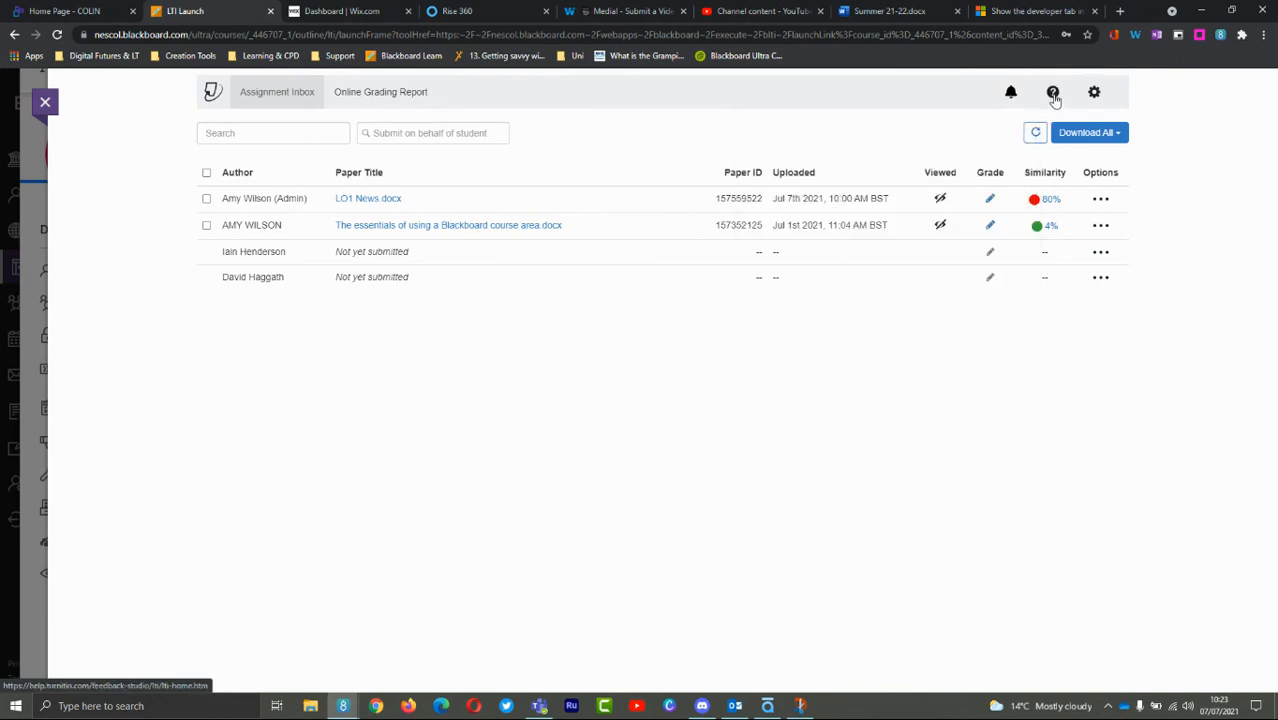
mouse_move(1052, 92)
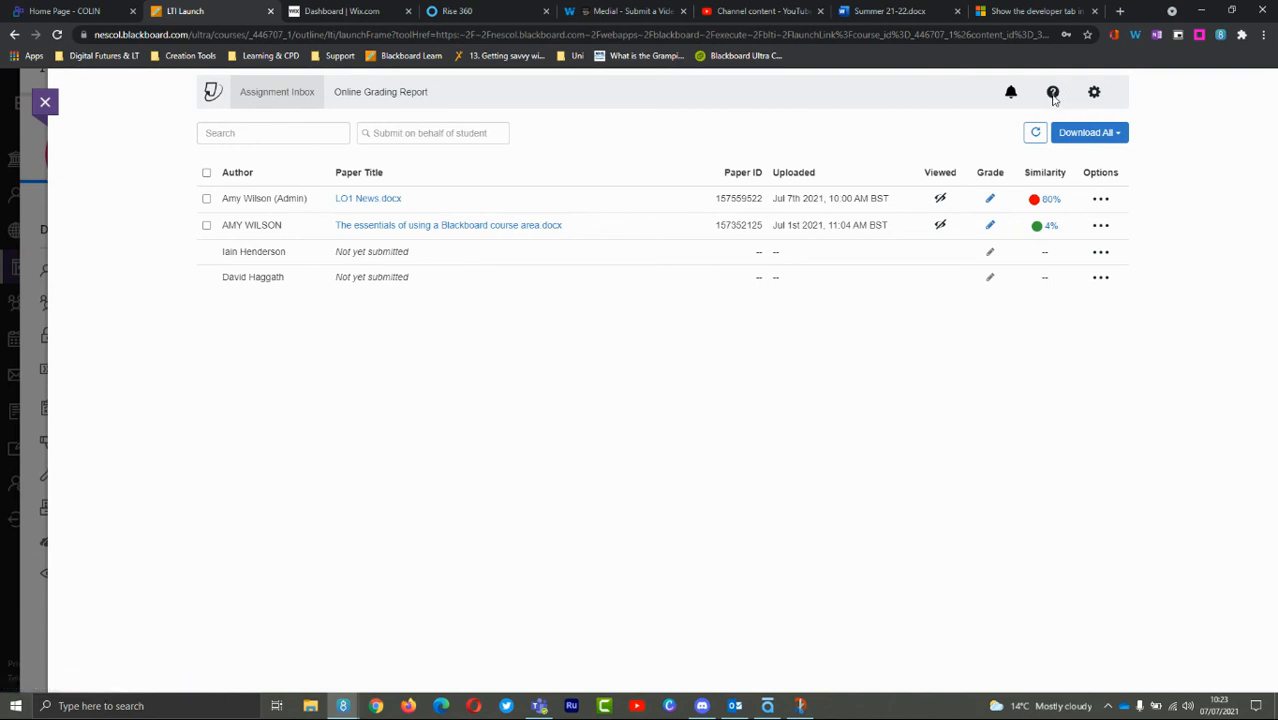
mouse_move(1052, 92)
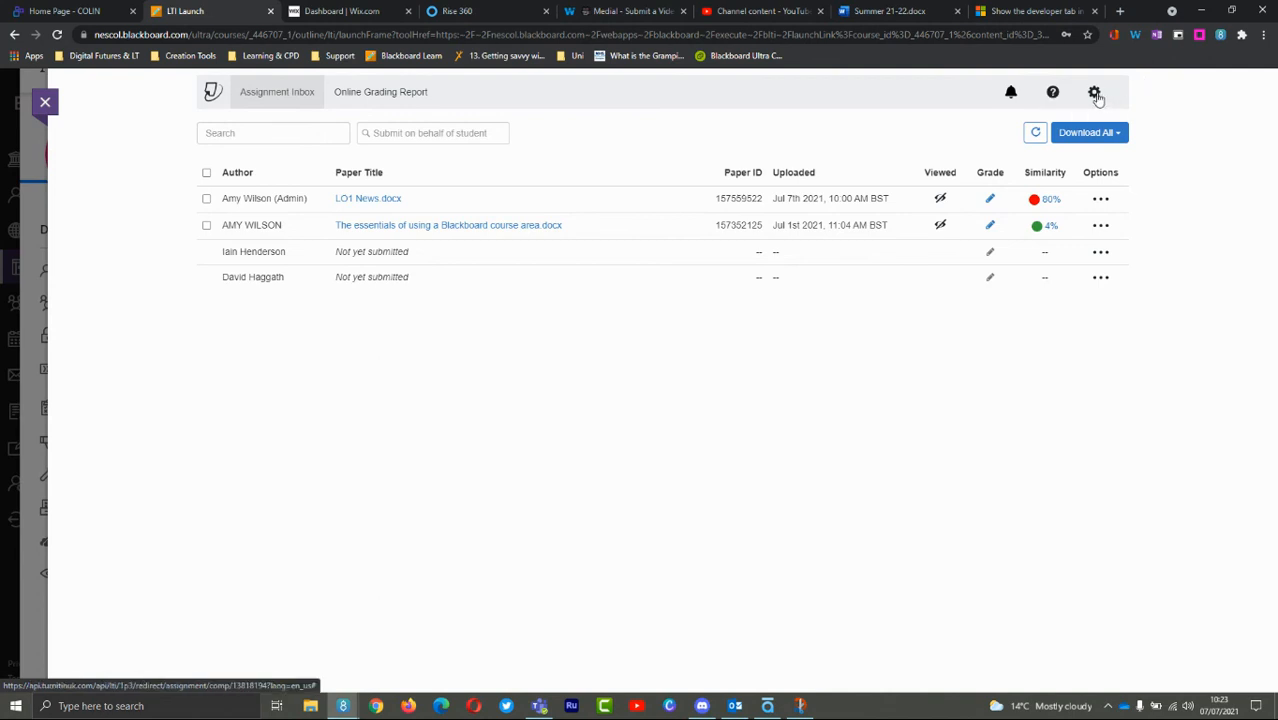
mouse_move(1092, 98)
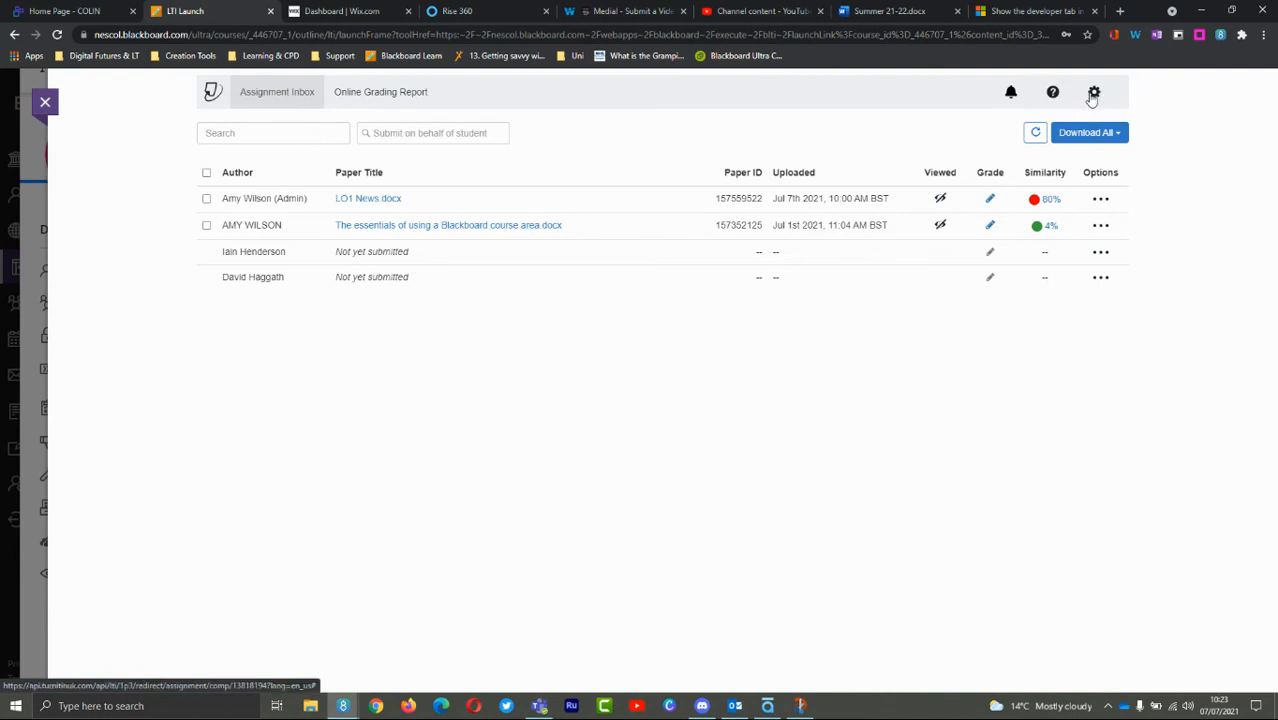
Submit the assignment settings with Optional Settings expanded, then return to the Assignment Inbox
left_click(1094, 92)
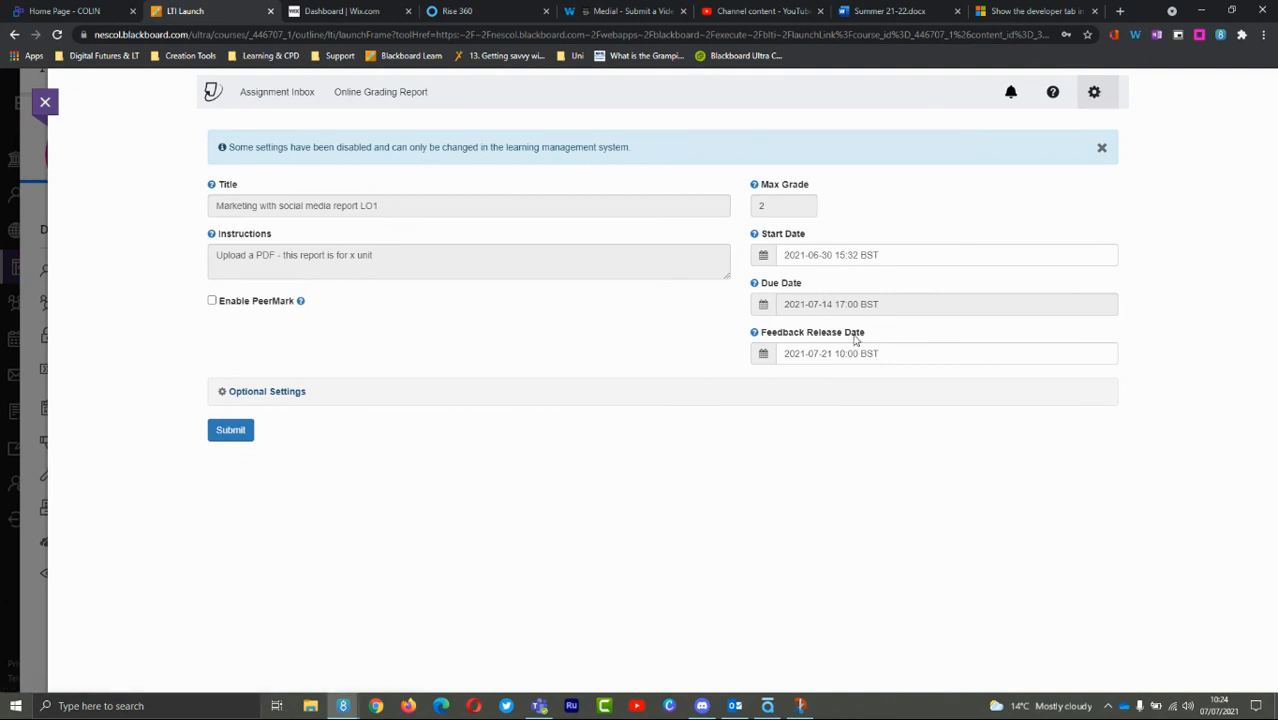
mouse_move(808, 352)
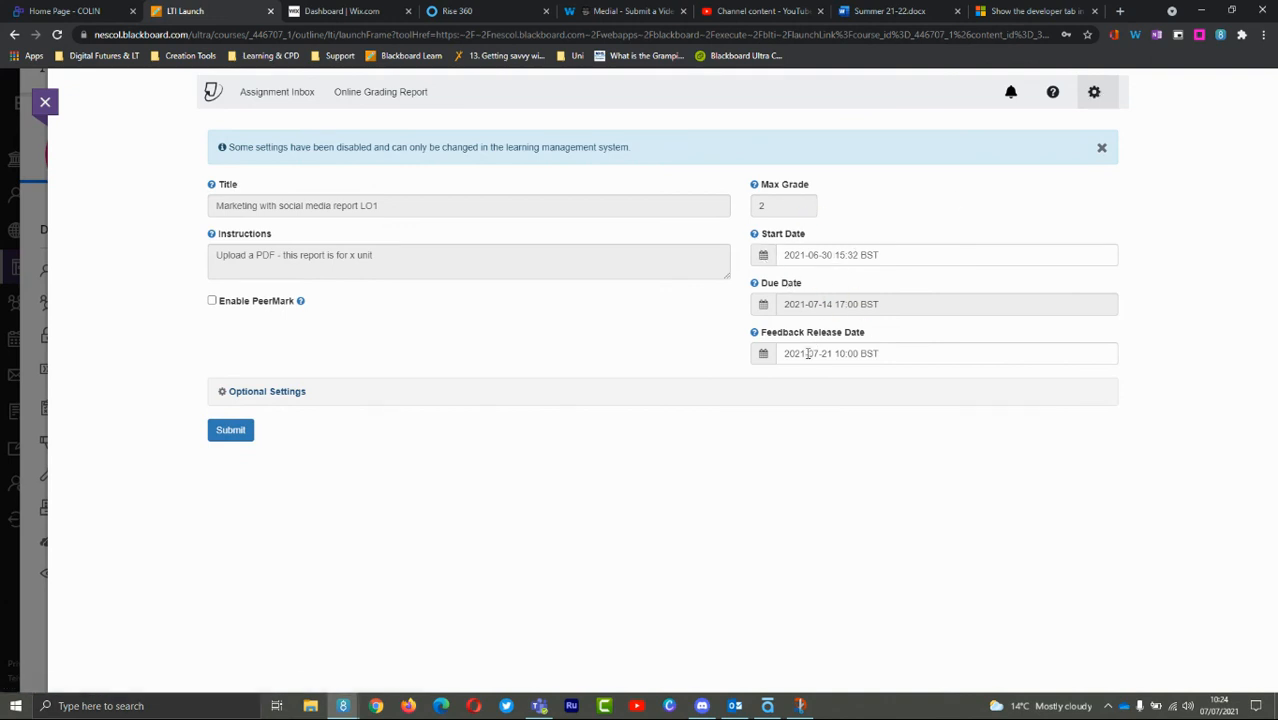
mouse_move(612, 380)
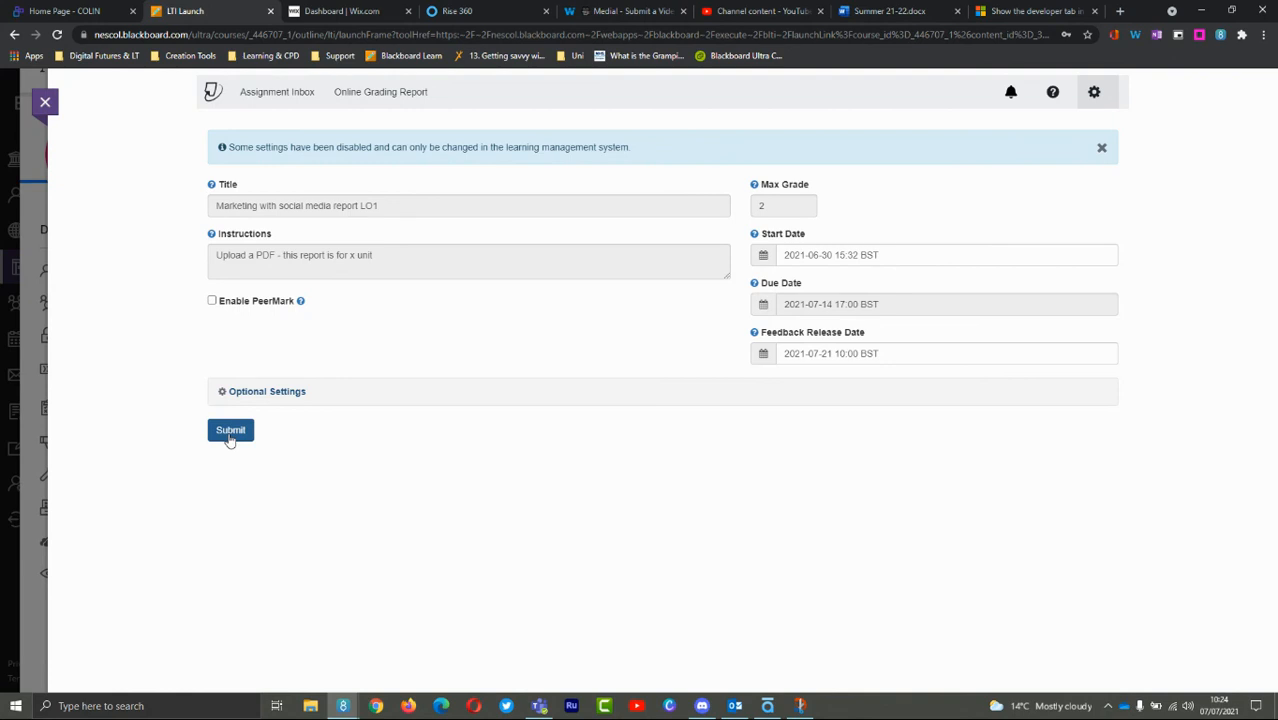
left_click(268, 390)
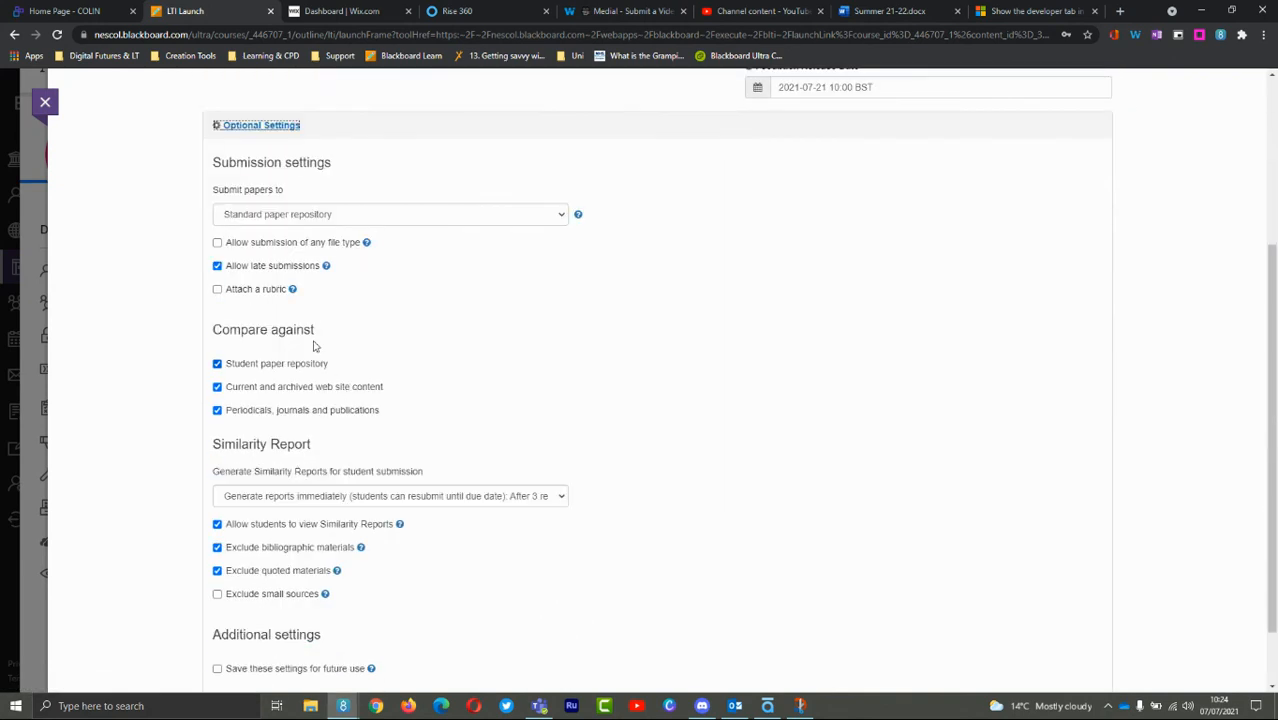
scroll("down", 3)
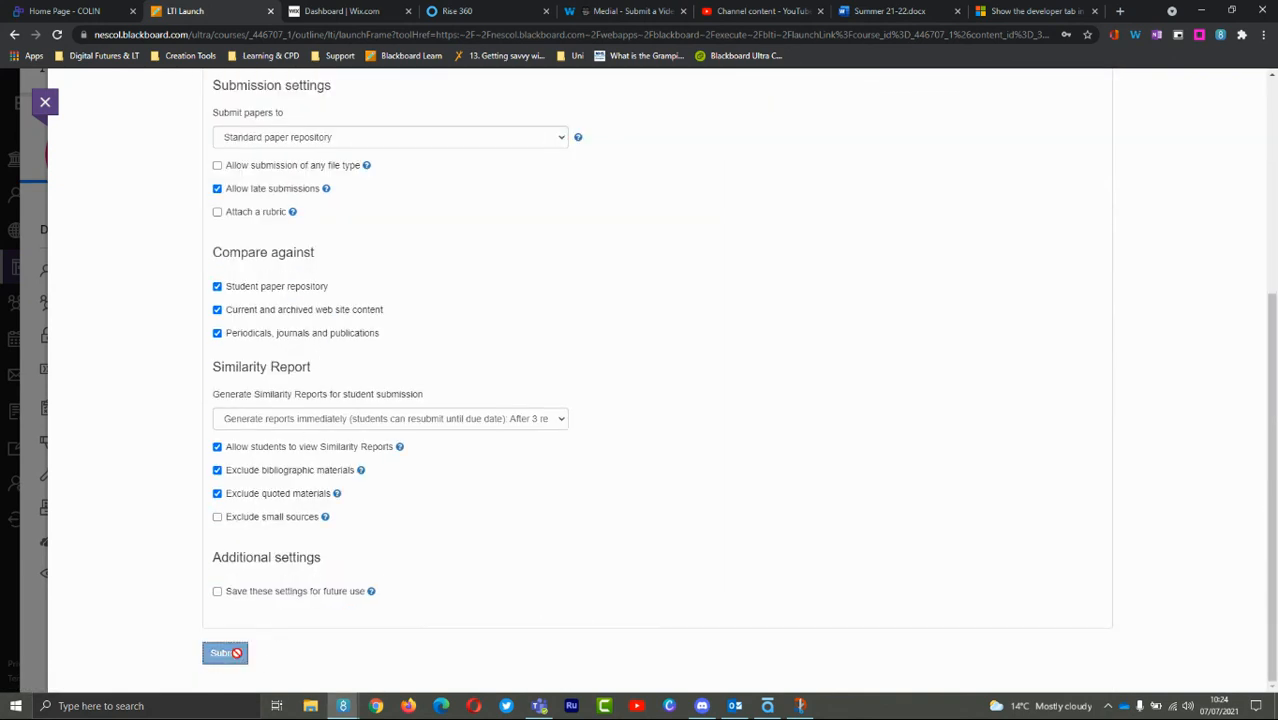
left_click(224, 652)
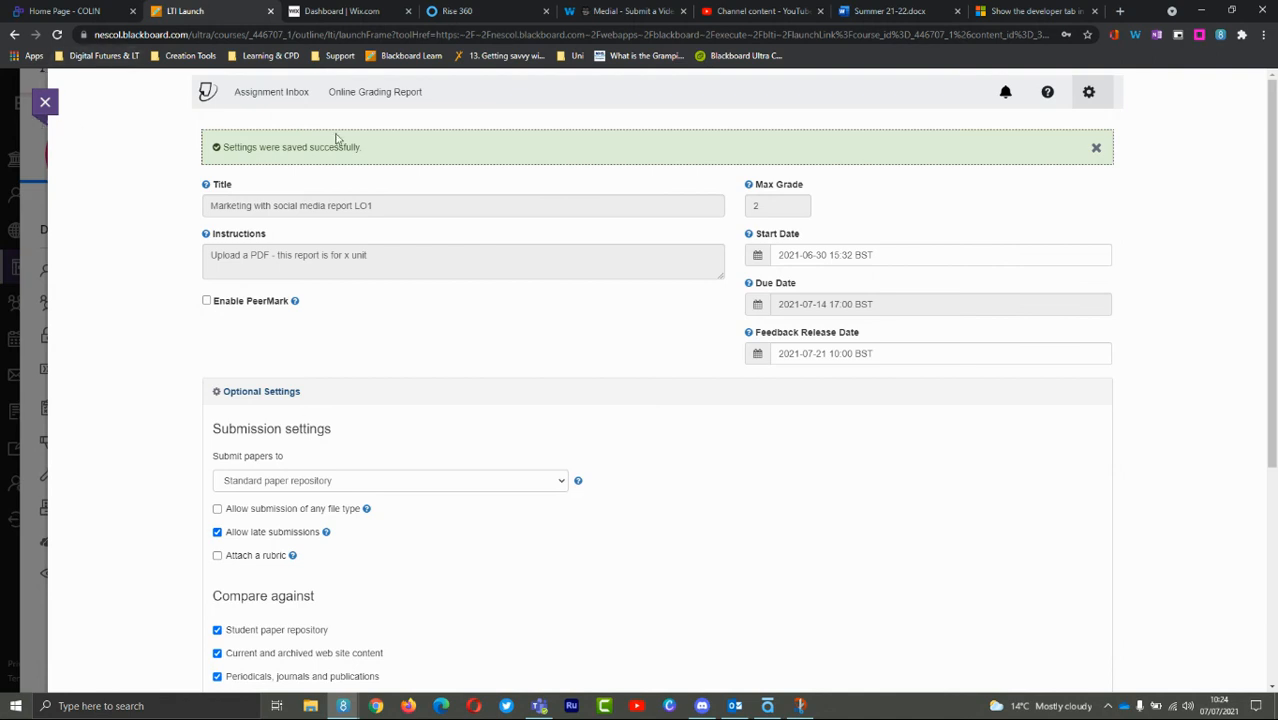
left_click(272, 92)
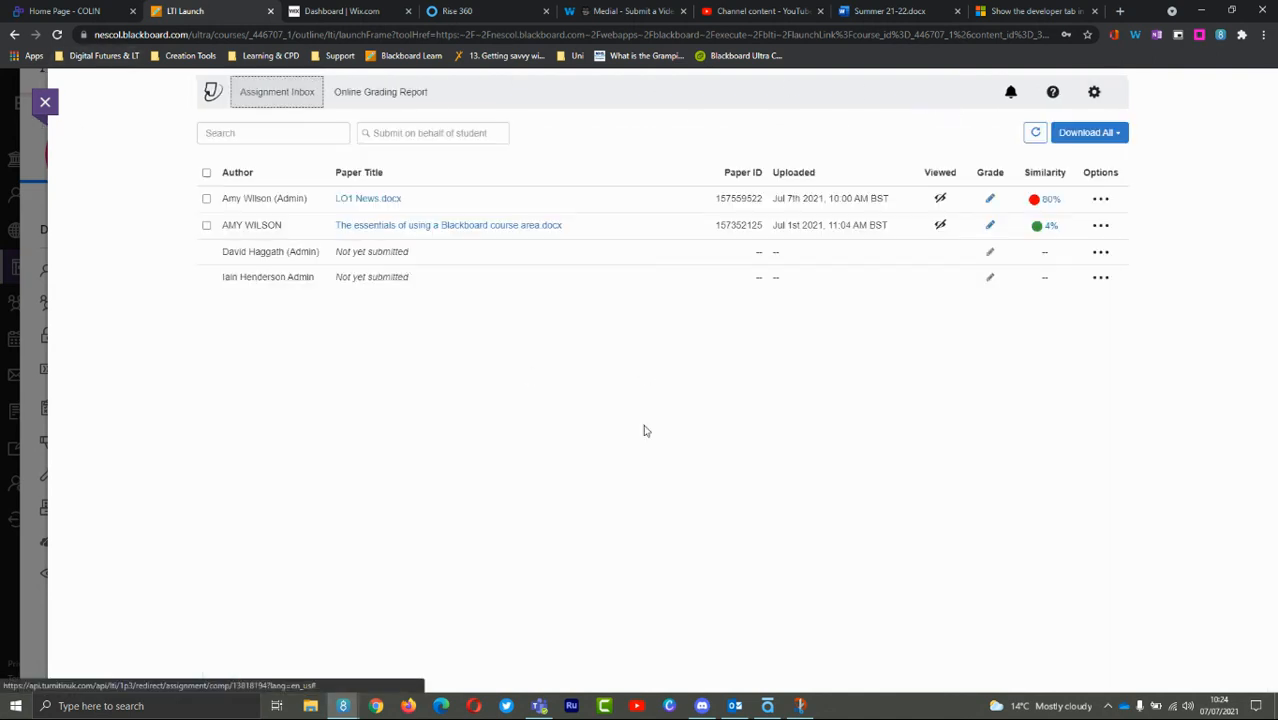